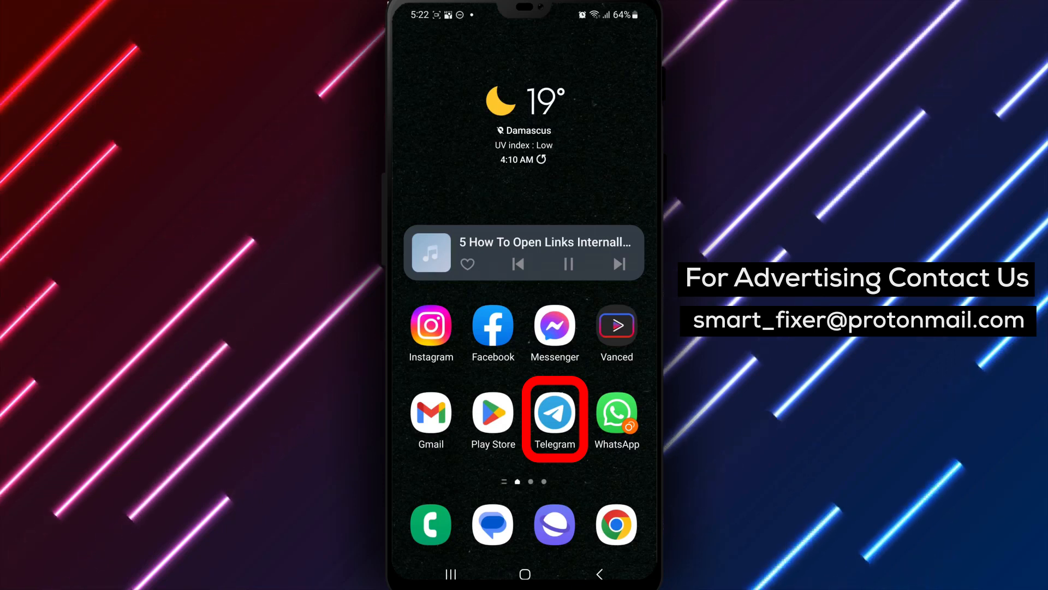
Launch Telegram from the home screen so the chat list appears
left_click(554, 410)
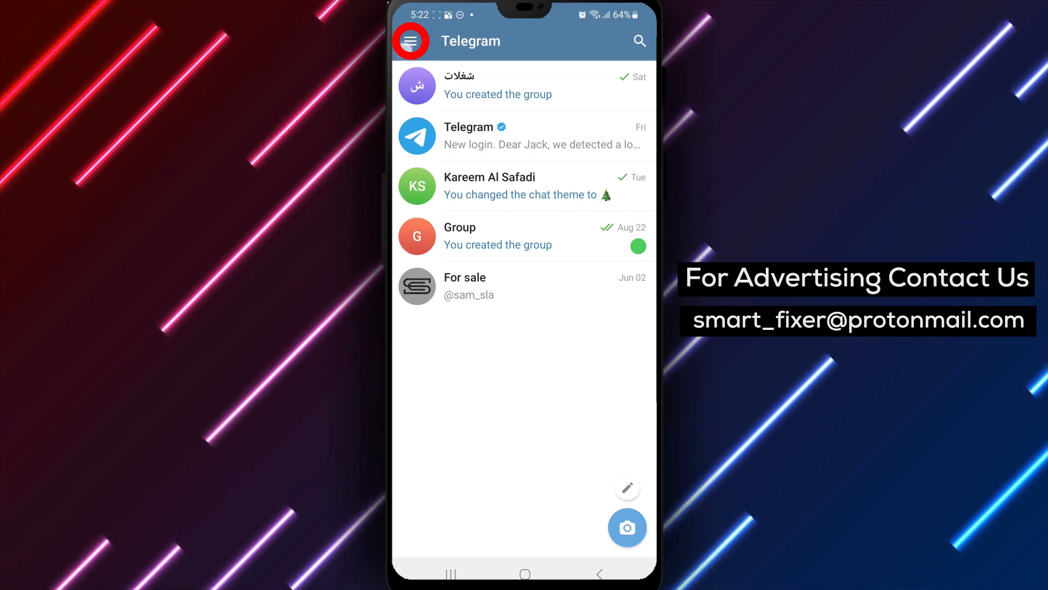
Go from the side menu through Settings into the Chat Settings page
left_click(410, 41)
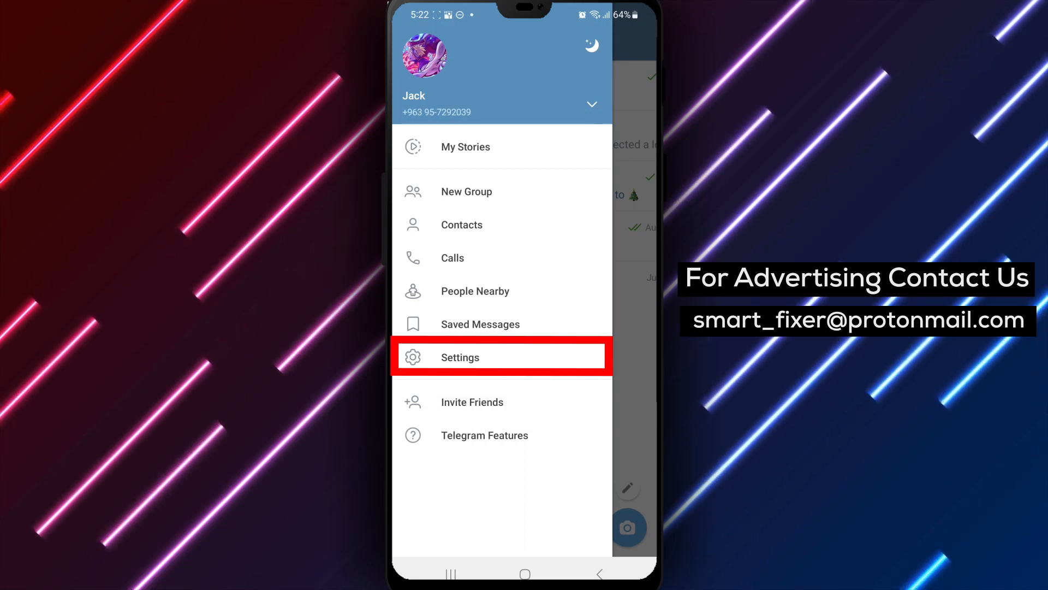
left_click(459, 356)
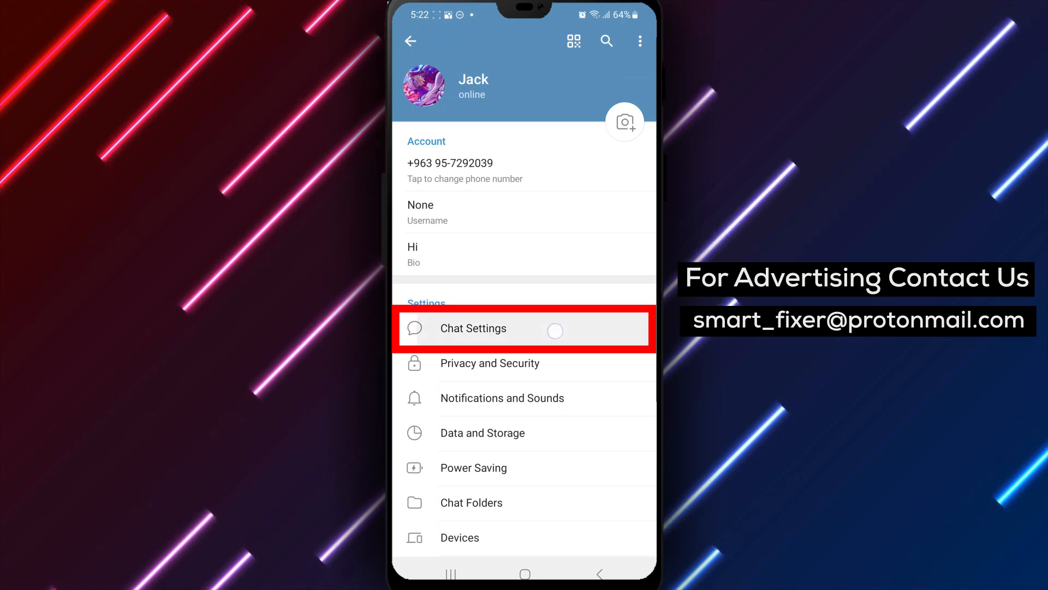
left_click(473, 328)
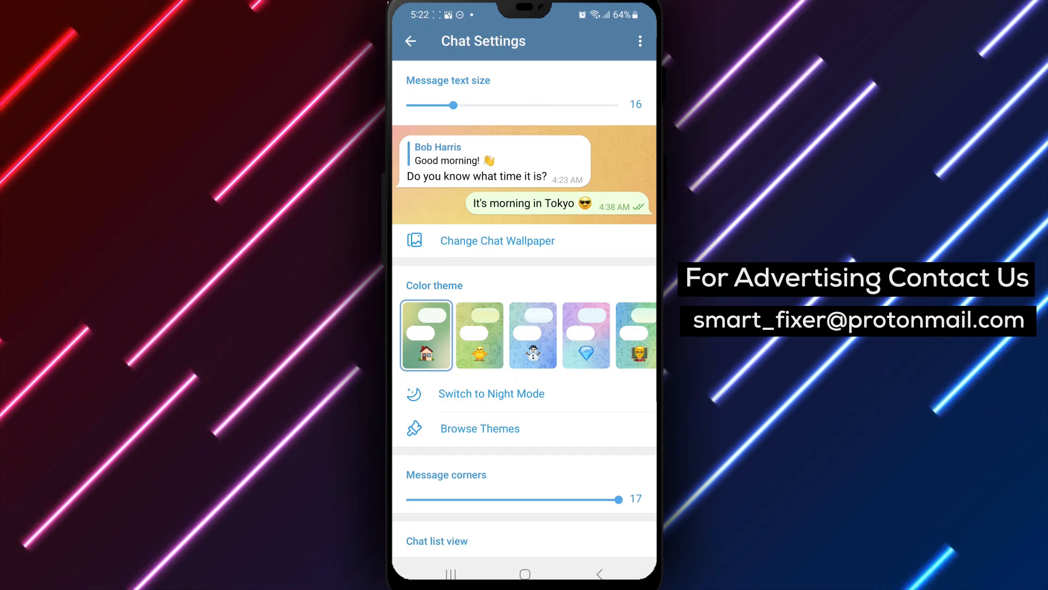
Switch on the In-App Browser toggle under Other Settings
scroll("down", 3)
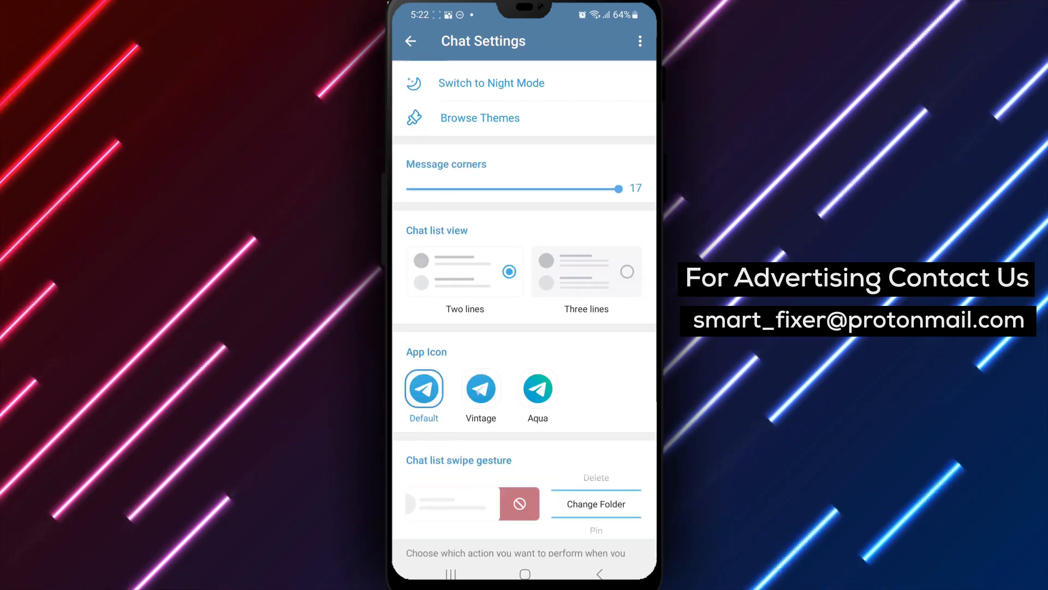
scroll("down", 3)
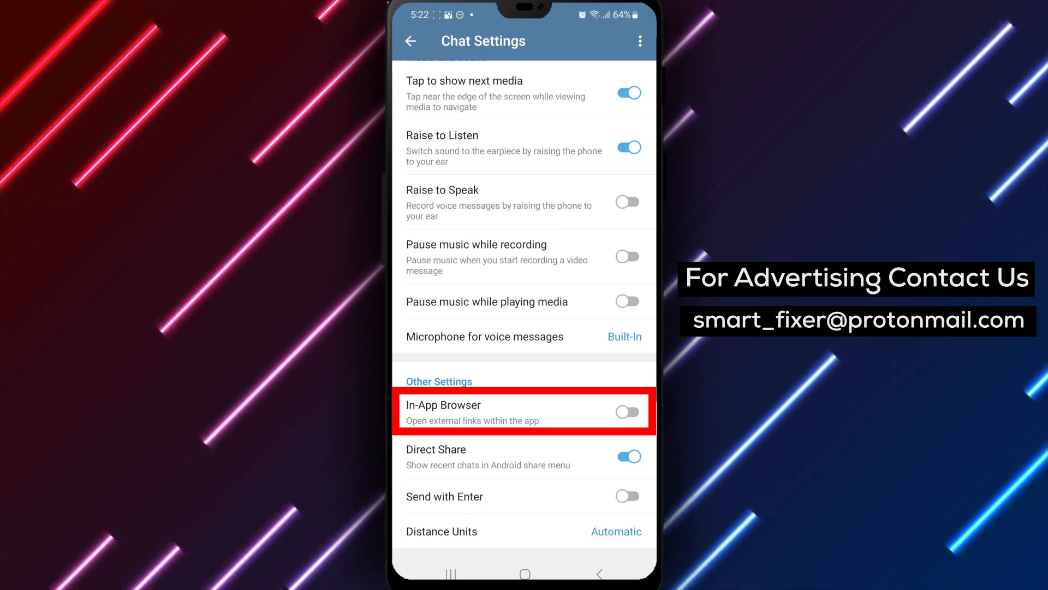
left_click(626, 412)
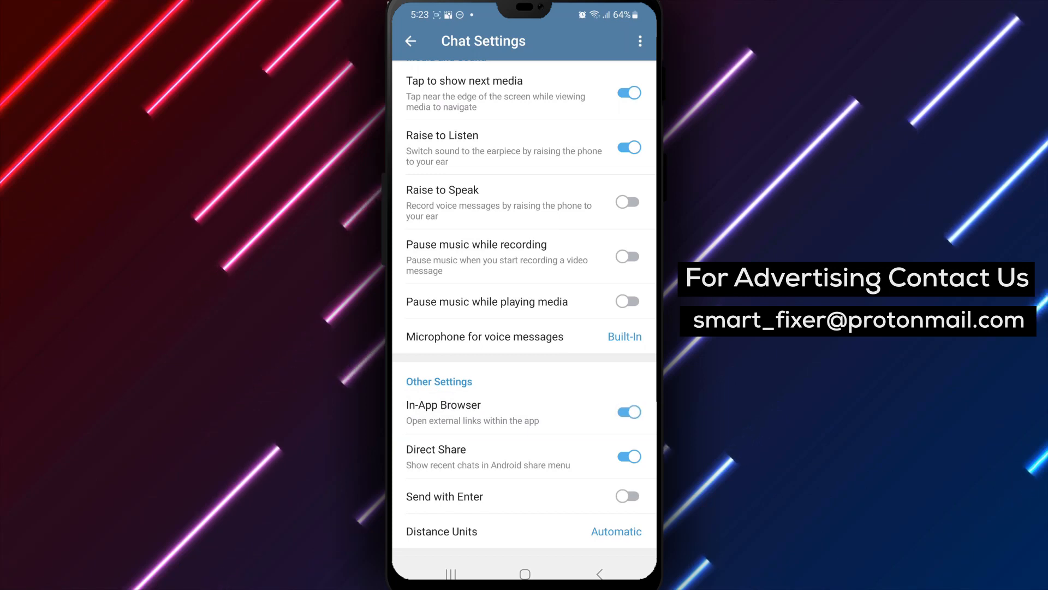